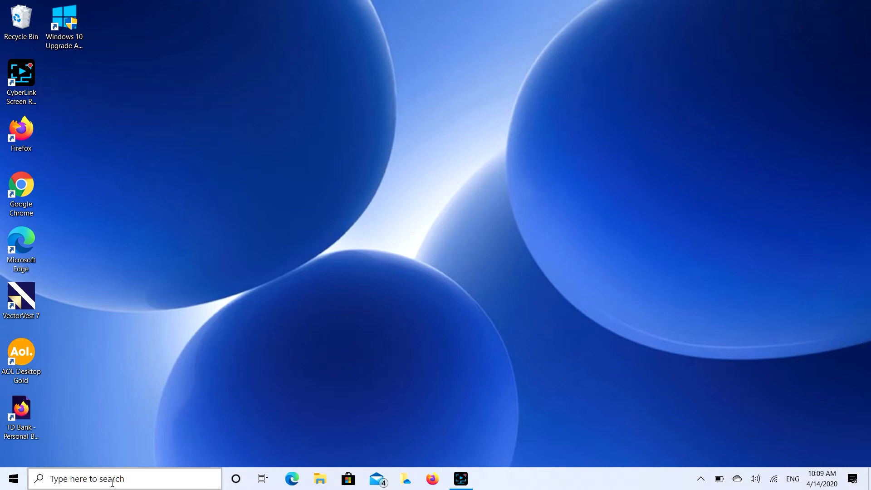
mouse_move(133, 360)
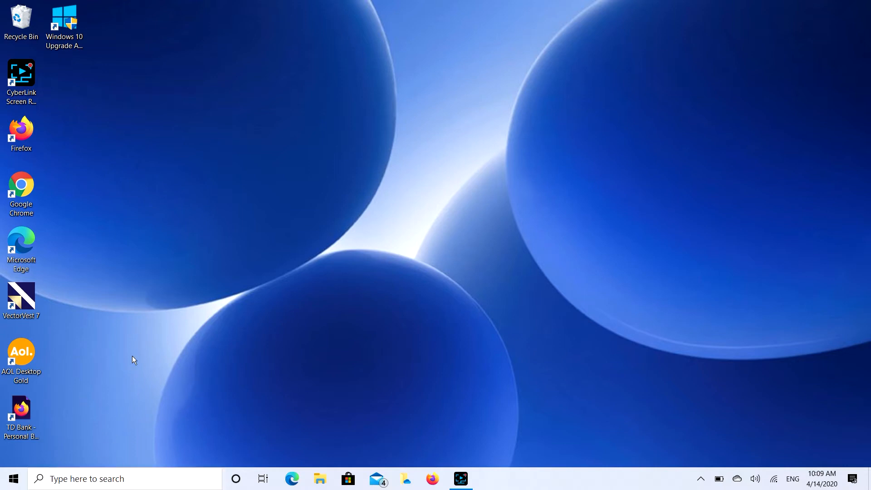
mouse_move(839, 116)
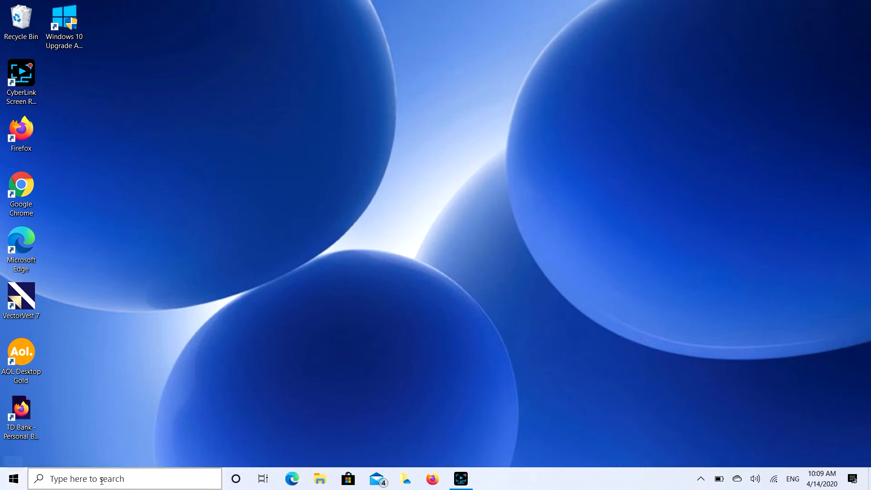
Search Windows for "Blue" to surface Bluetooth and other devices settings.
left_click(111, 478)
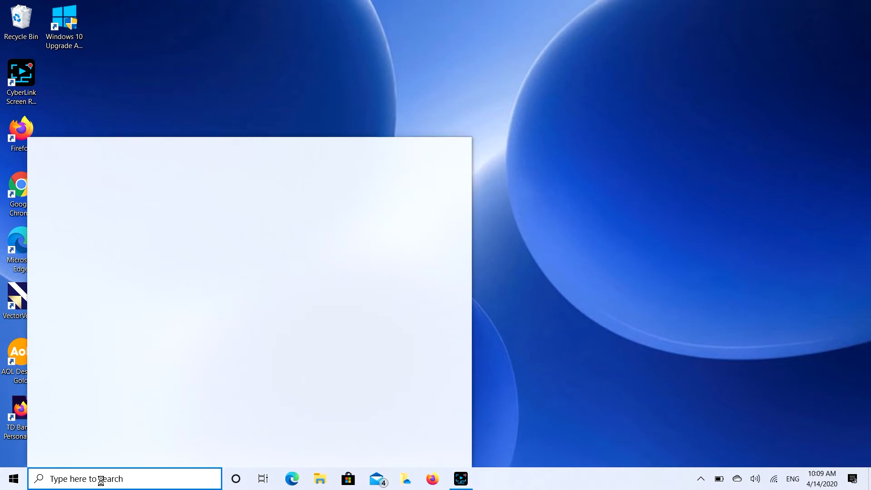
left_click(124, 478)
type("Blue")
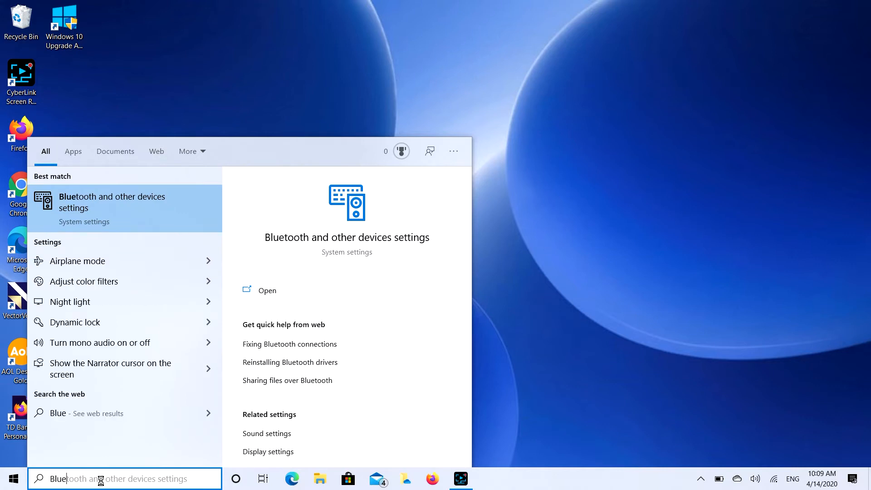
mouse_move(155, 228)
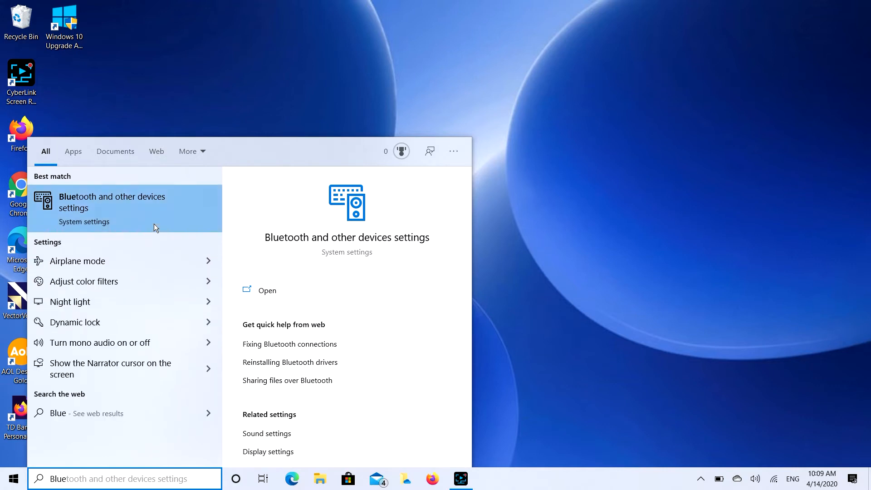
mouse_move(144, 223)
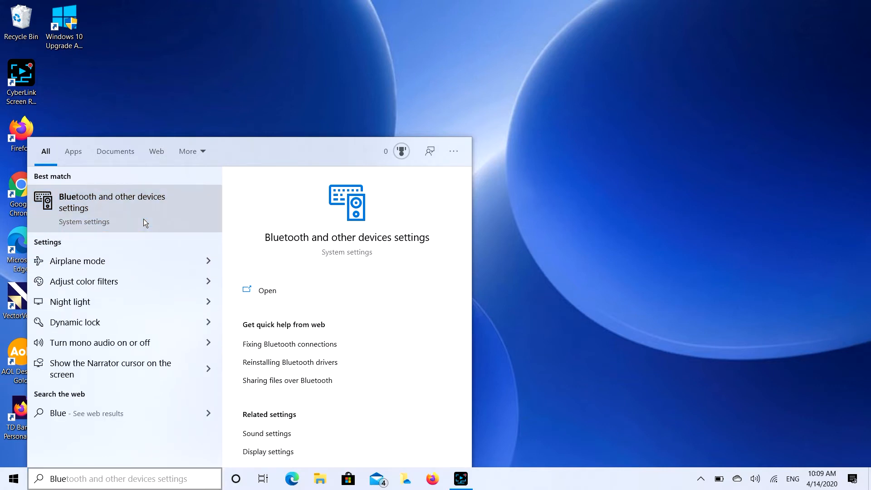
Open the 'Bluetooth and other devices settings' best match in Settings.
left_click(267, 290)
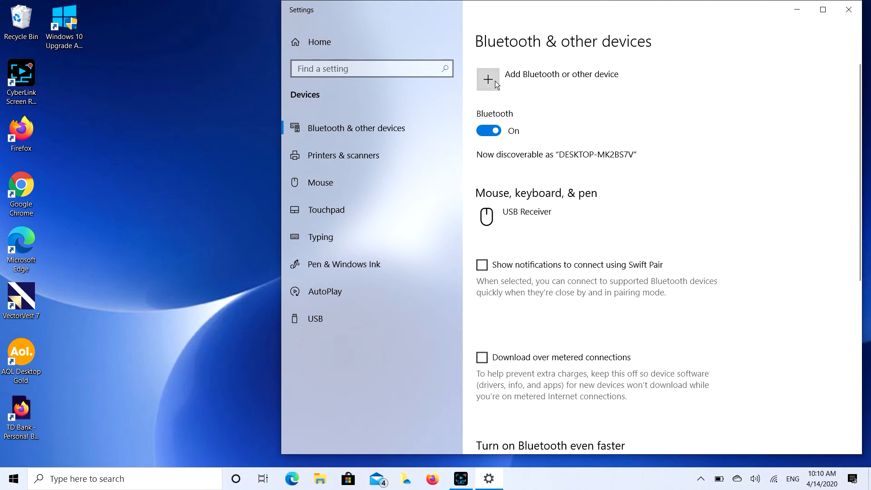
Add a device of type Bluetooth and scan until the AirPods appear.
left_click(487, 79)
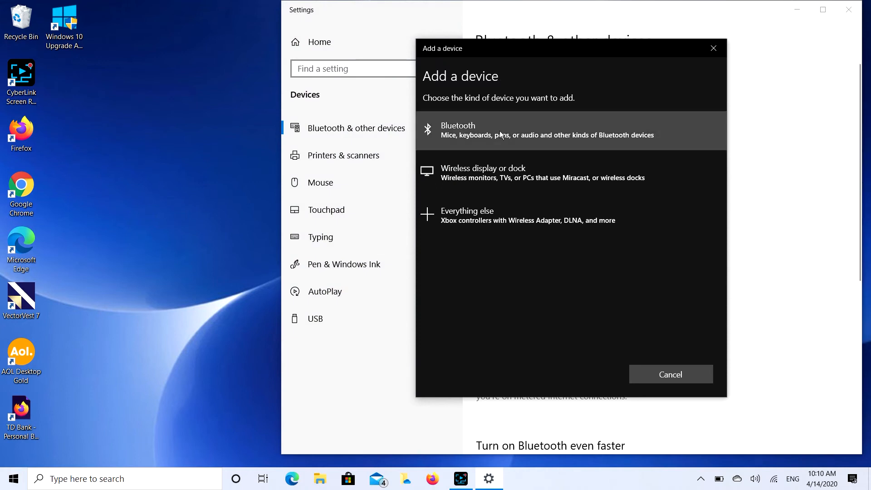
left_click(570, 130)
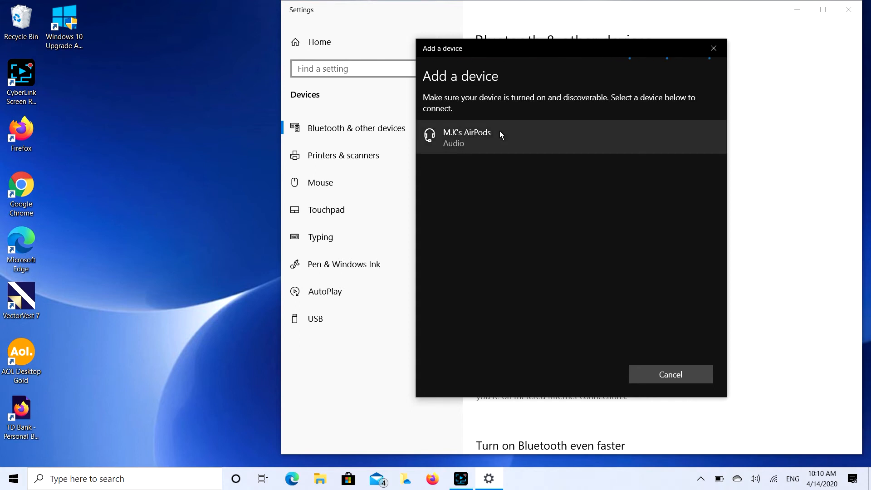
mouse_move(520, 151)
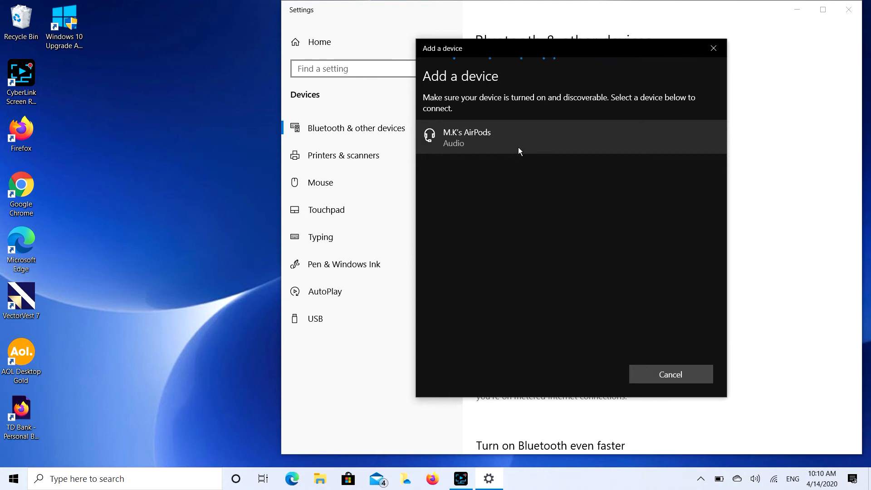